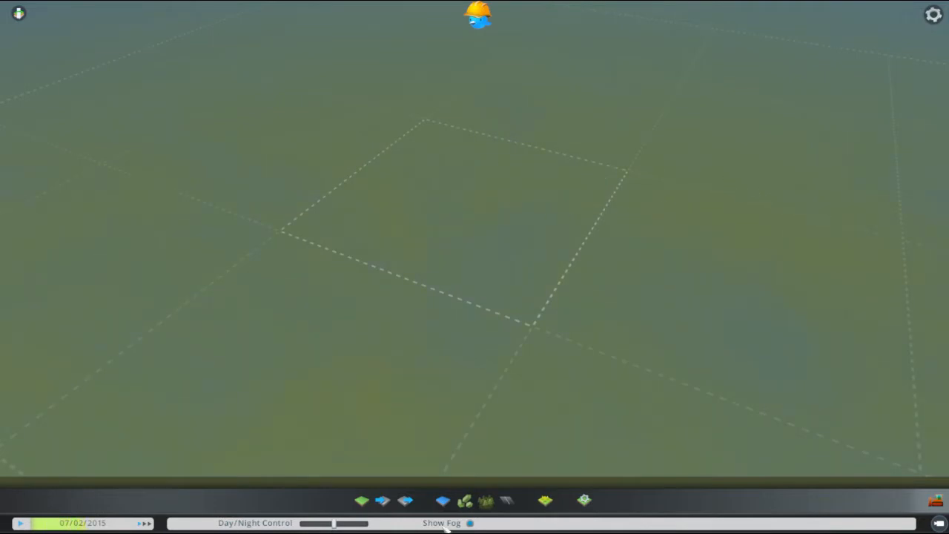
- Open the terrain tools and select the solid round brush
click(362, 500)
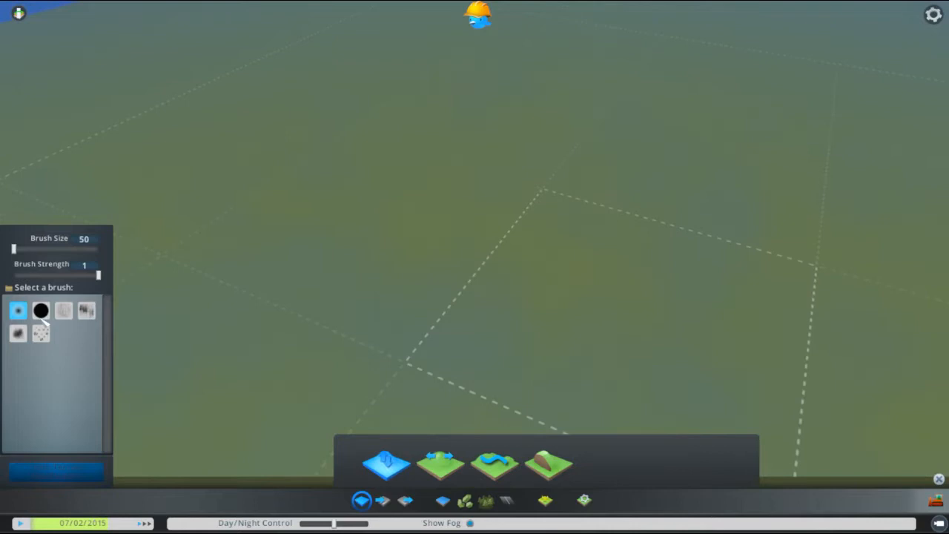
click(40, 310)
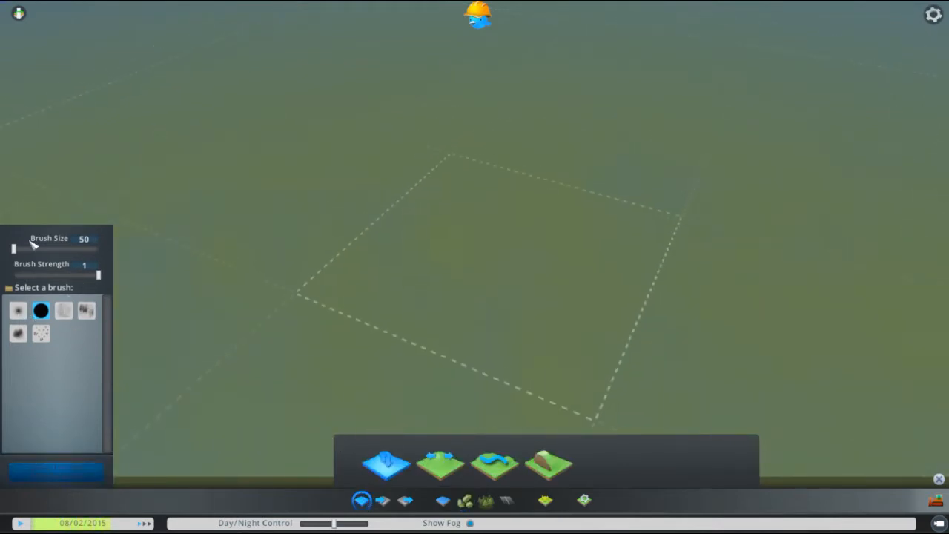
- Enlarge the brush to its maximum size of 2000
drag(13, 248, 99, 248)
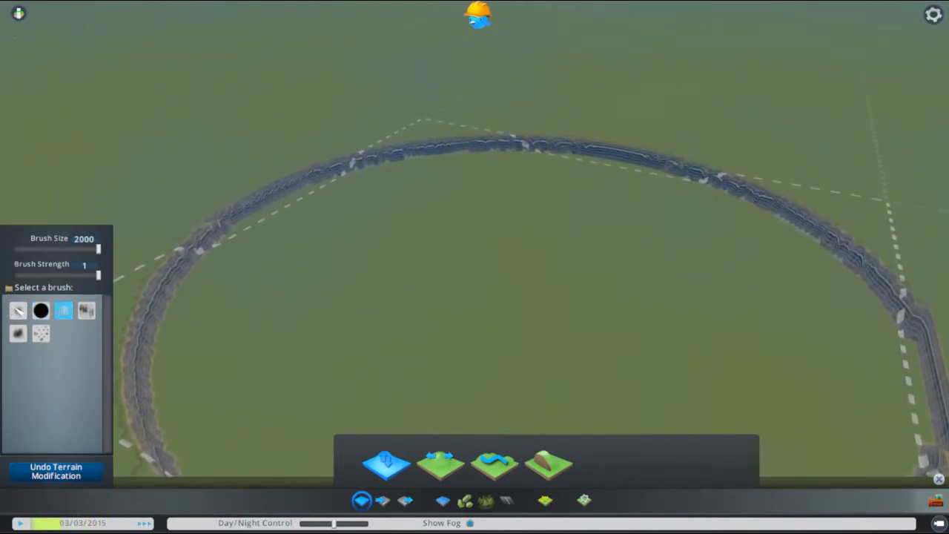
- Shrink the brush to about 332 and raise two tall peaks outside the ring
drag(98, 249, 80, 249)
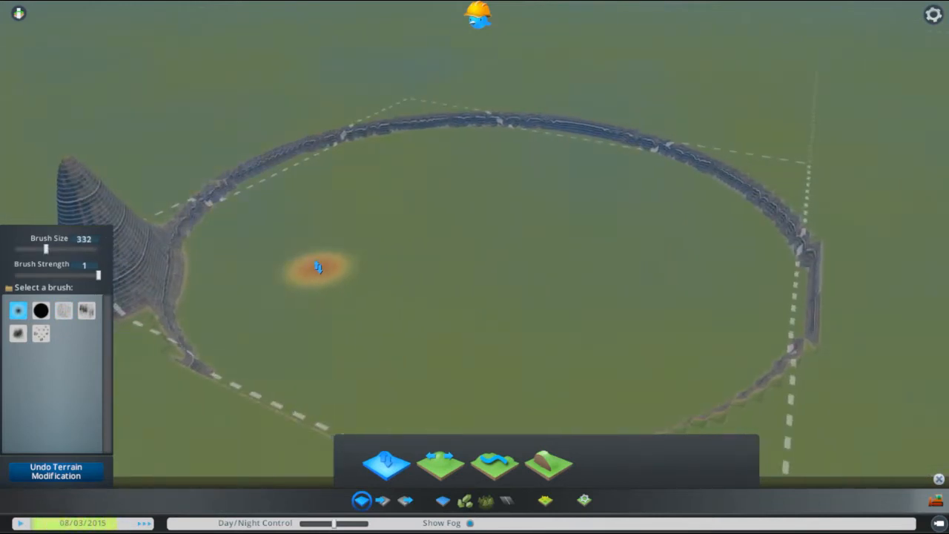
drag(318, 267, 256, 341)
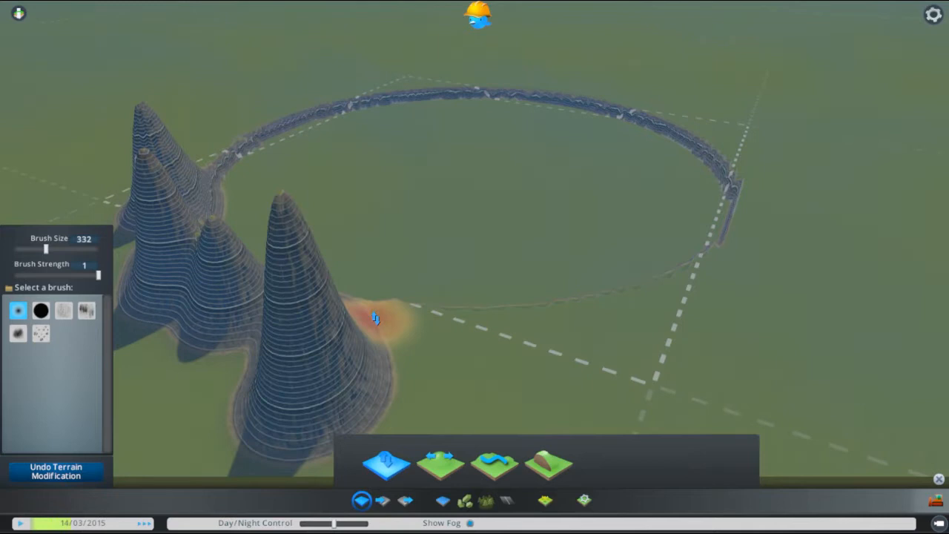
drag(374, 318, 715, 252)
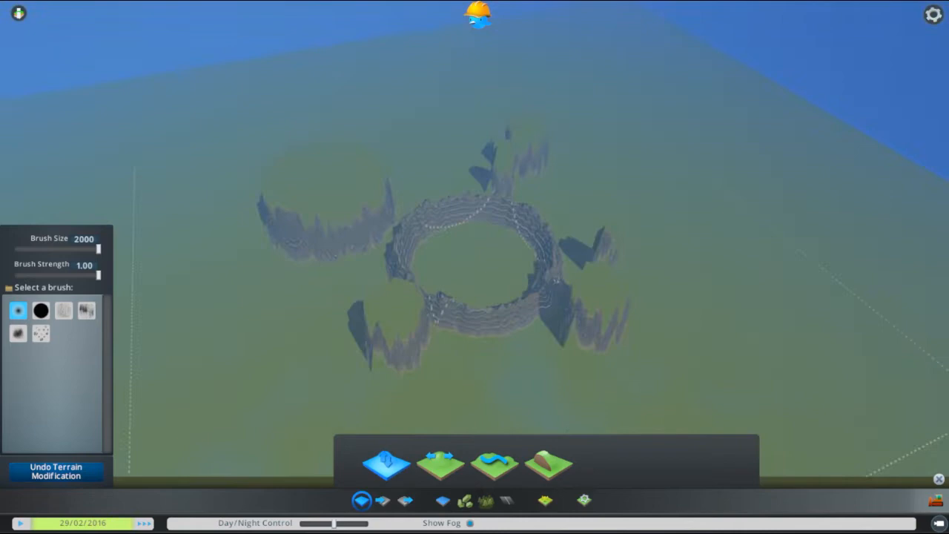
click(629, 272)
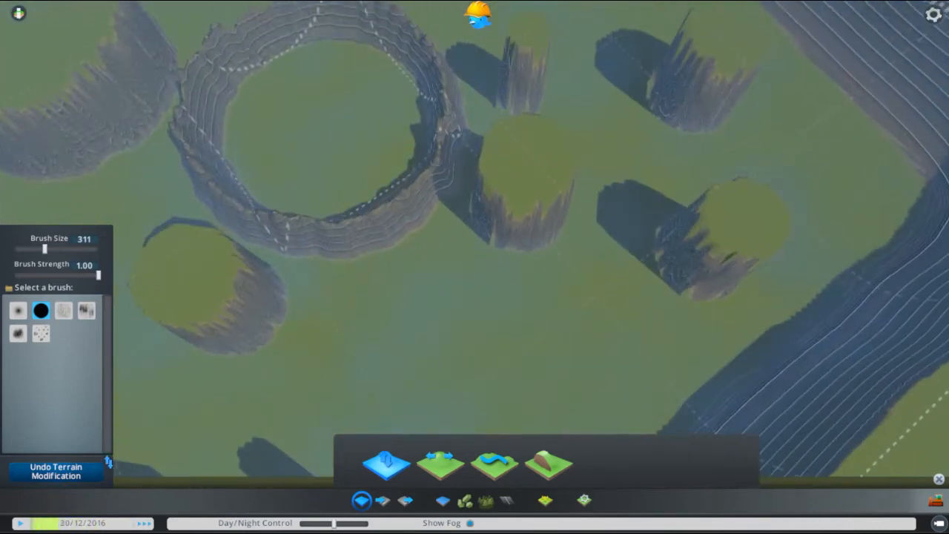
- Enlarge the brush size up to about 1701
drag(45, 250, 97, 249)
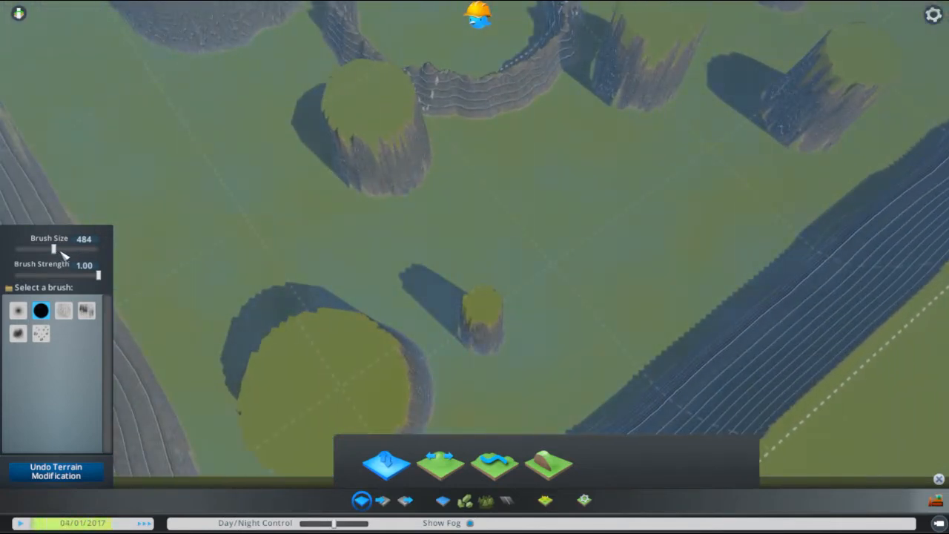
drag(53, 250, 93, 249)
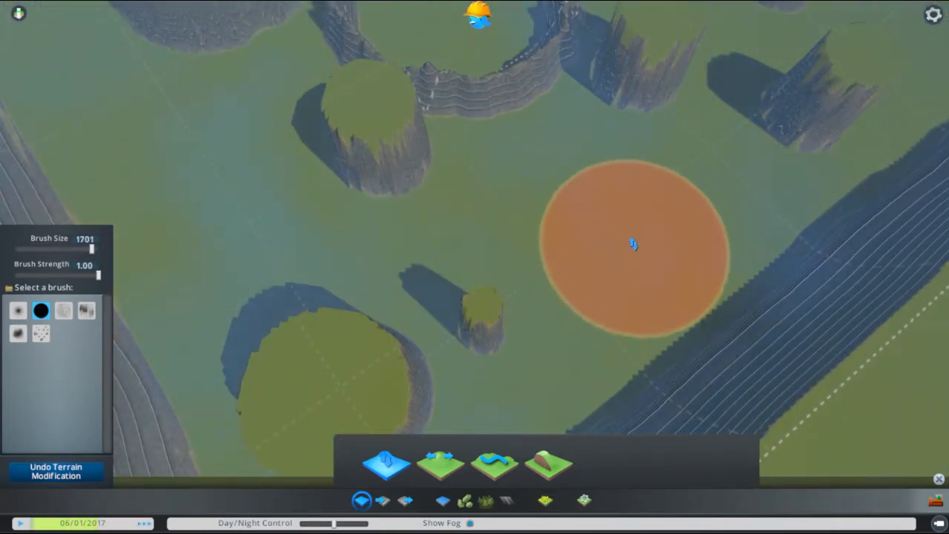